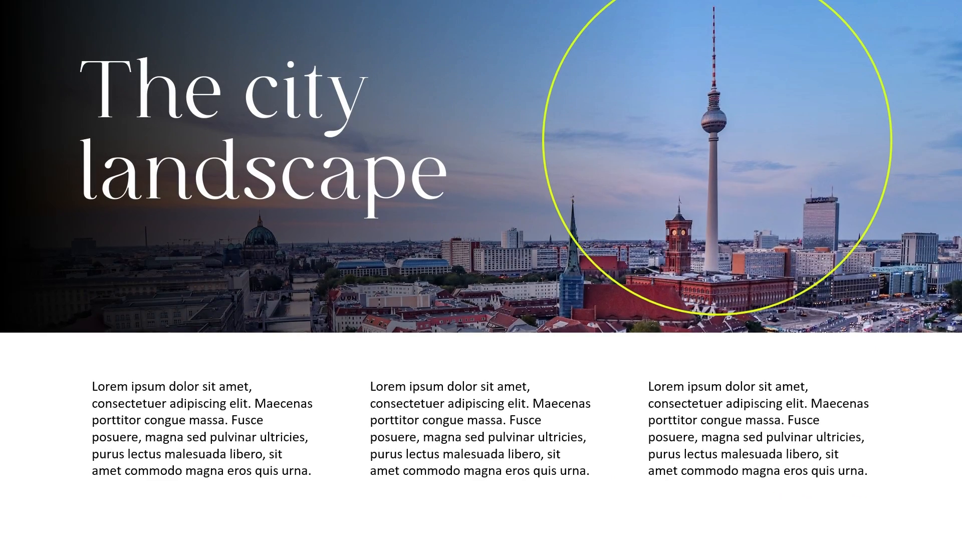
Step: Browse the animations template's preview and apply slides down to Animation Gallery 06
key(Escape)
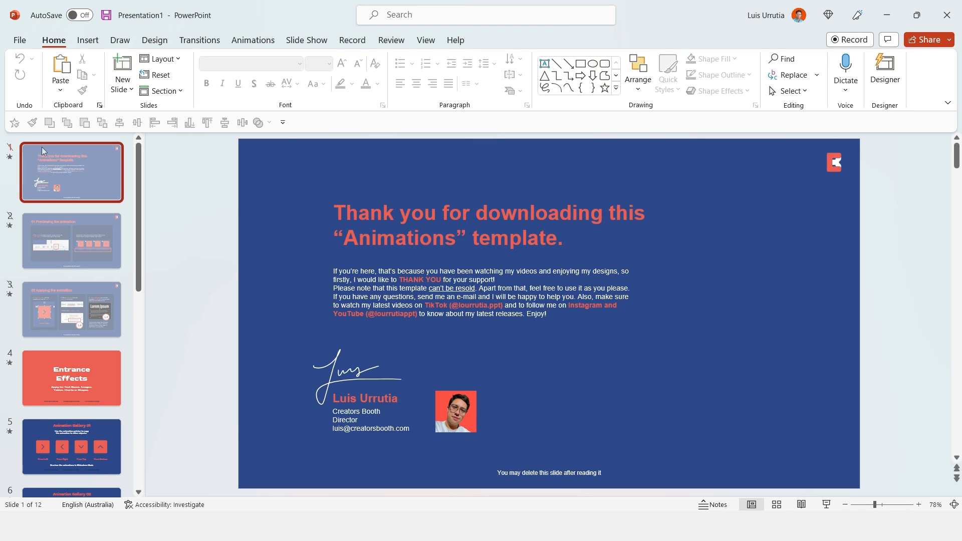
click(71, 240)
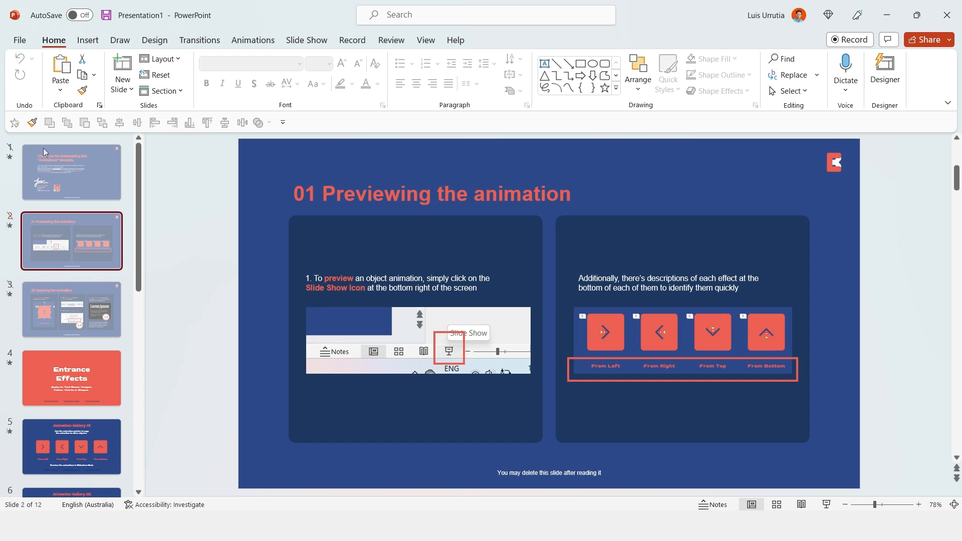
click(72, 309)
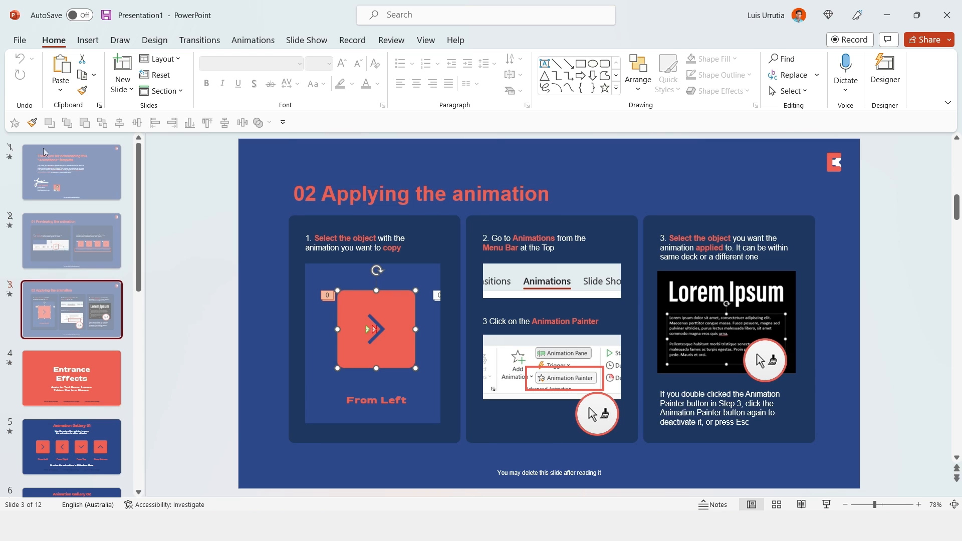
click(71, 447)
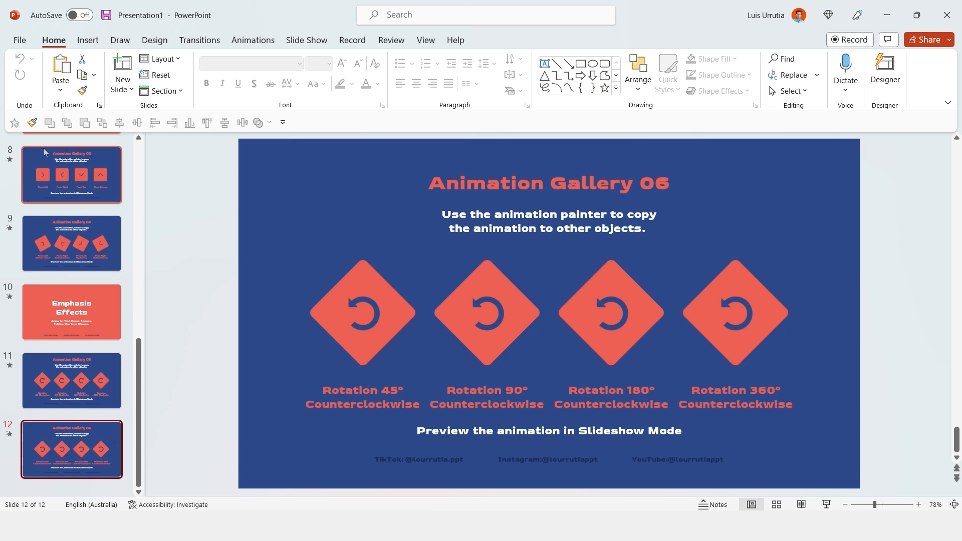
mouse_move(50, 192)
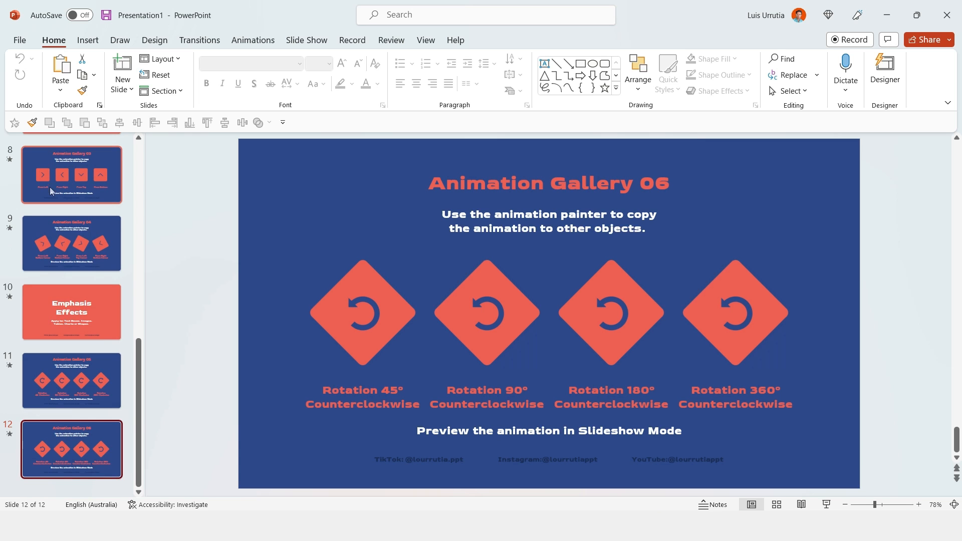
click(72, 265)
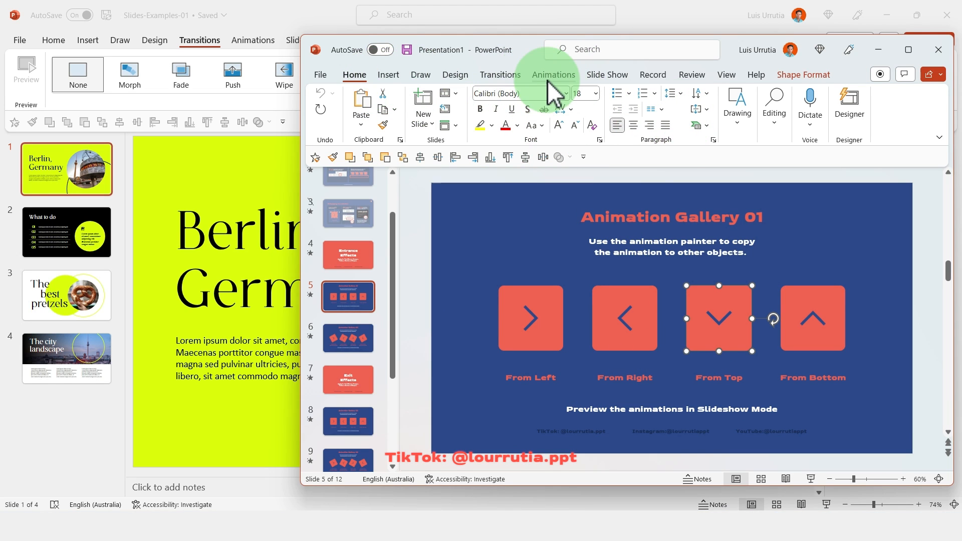
Step: Copy the From Top square's animation onto the Berlin slide's text boxes, picture and oval
click(553, 74)
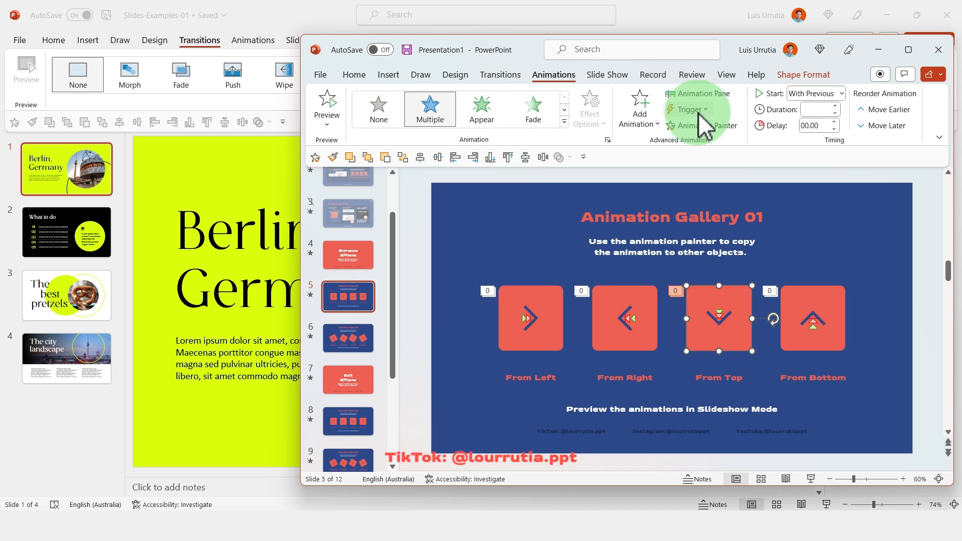
click(698, 93)
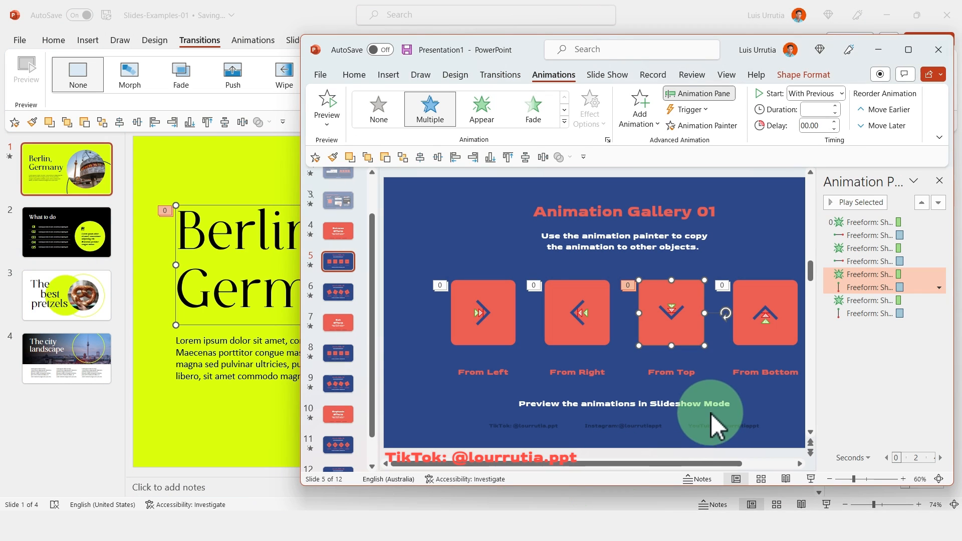
click(483, 312)
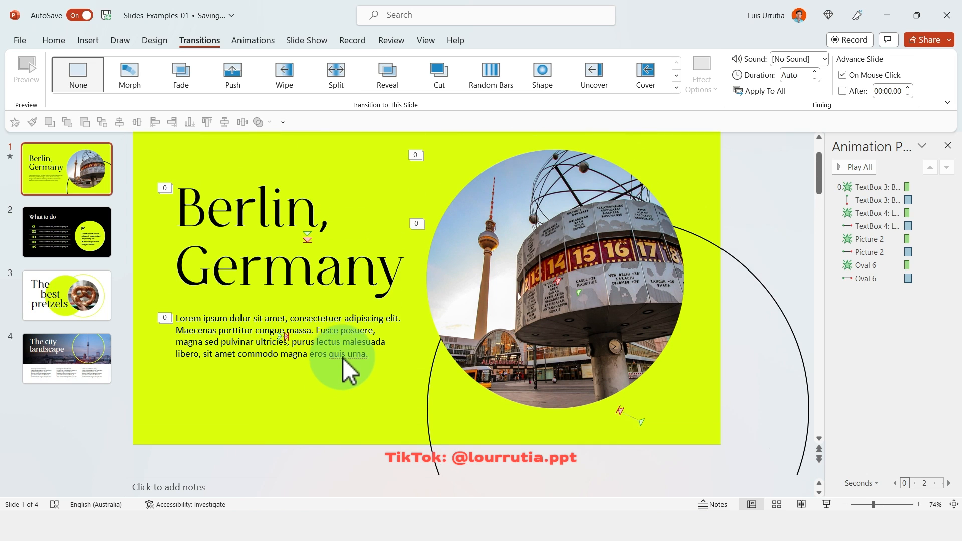
click(854, 167)
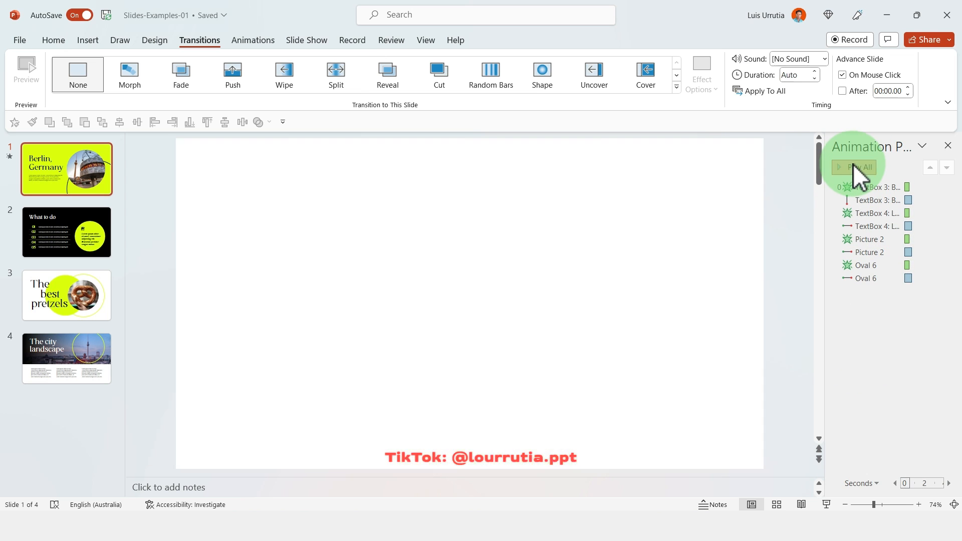
click(858, 167)
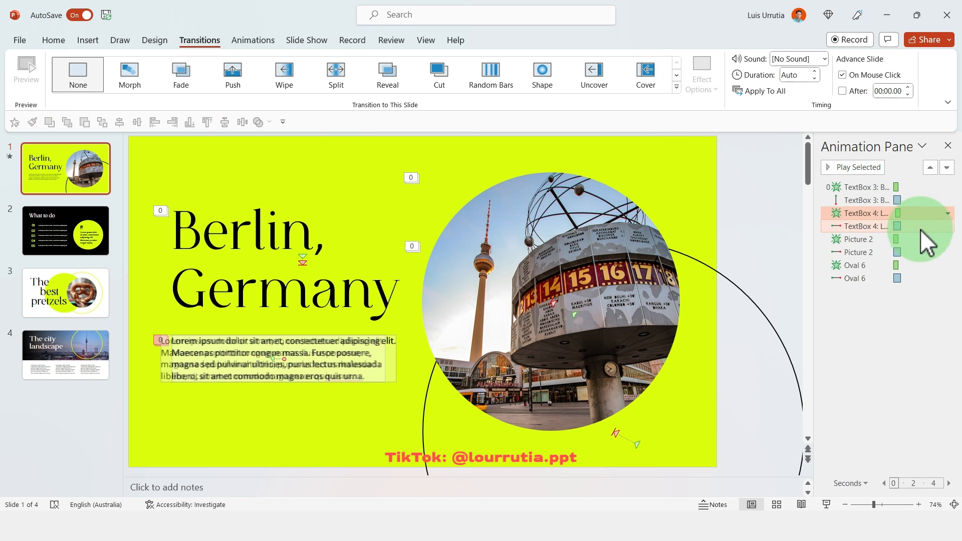
click(947, 226)
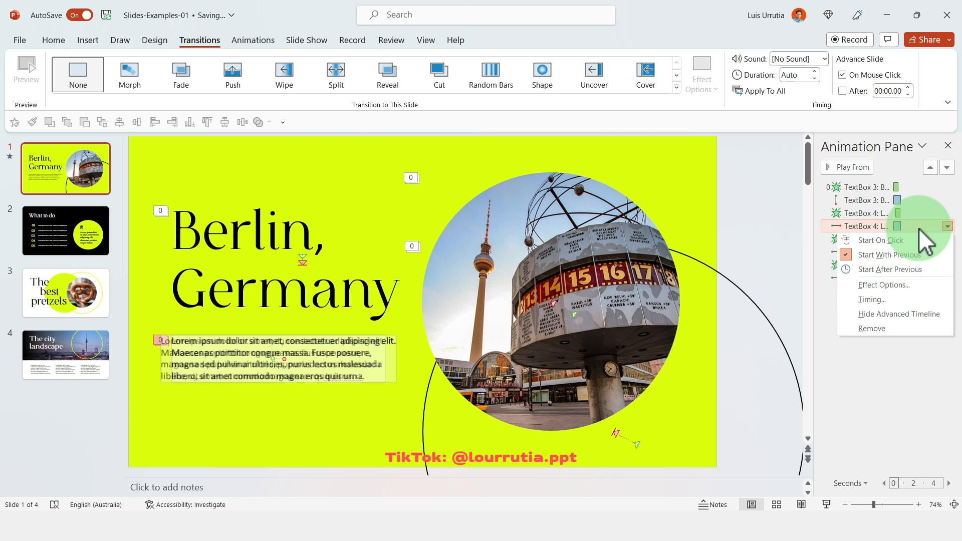
click(889, 255)
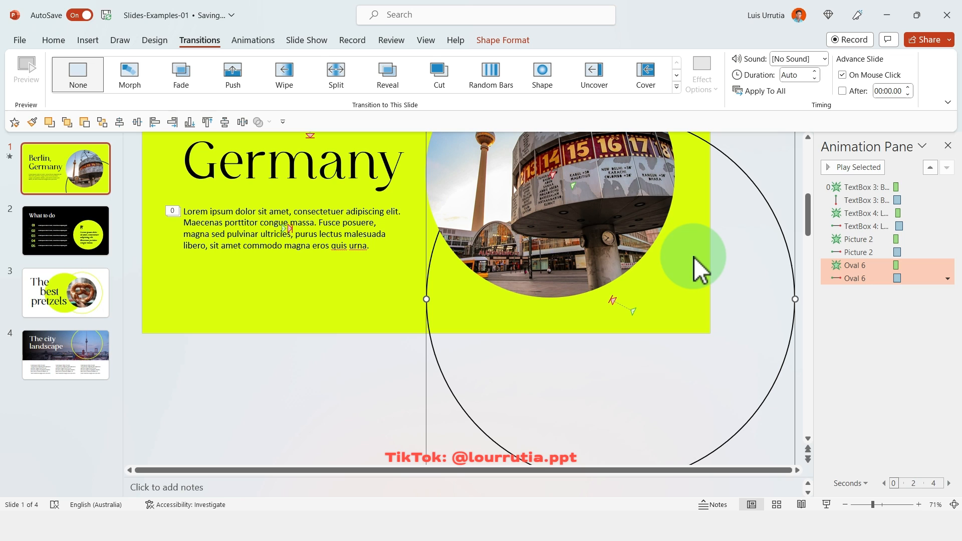
click(656, 239)
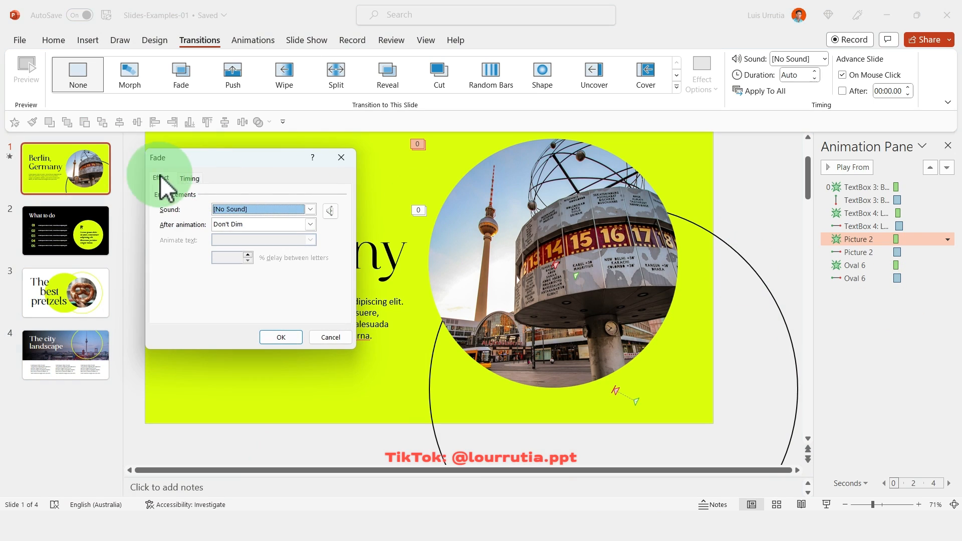
Step: Delay Picture 2's fade by 0.4 s, shift Oval 6 later, and preview the cascade
click(189, 179)
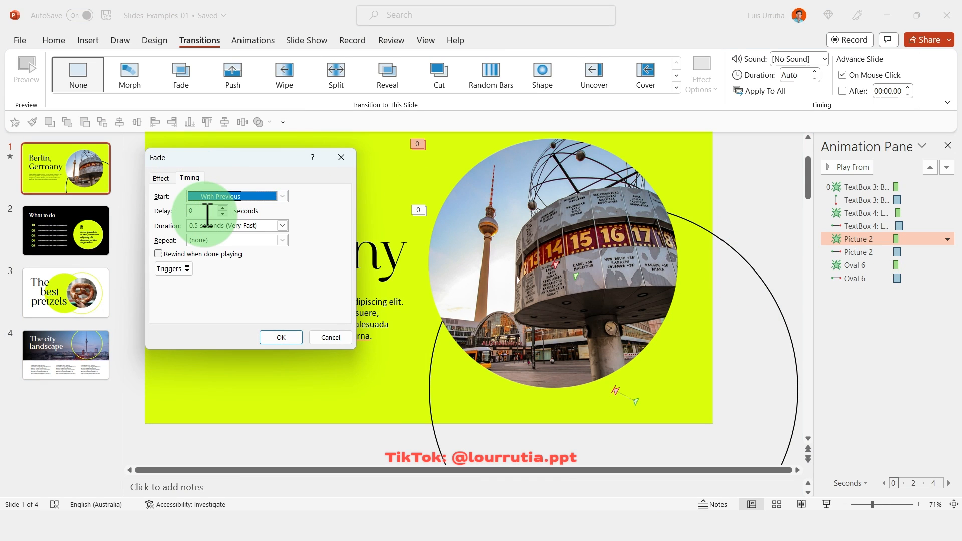
click(203, 211)
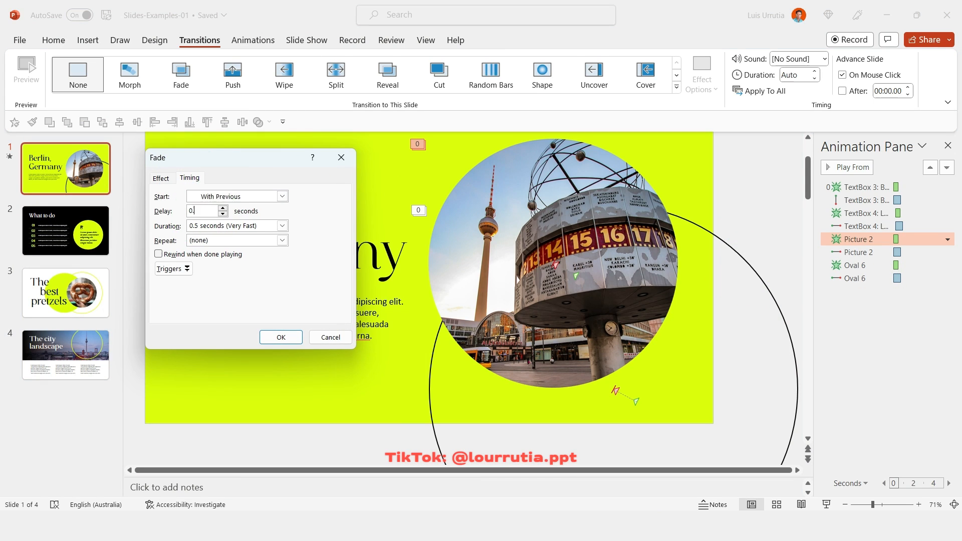
text(0.4)
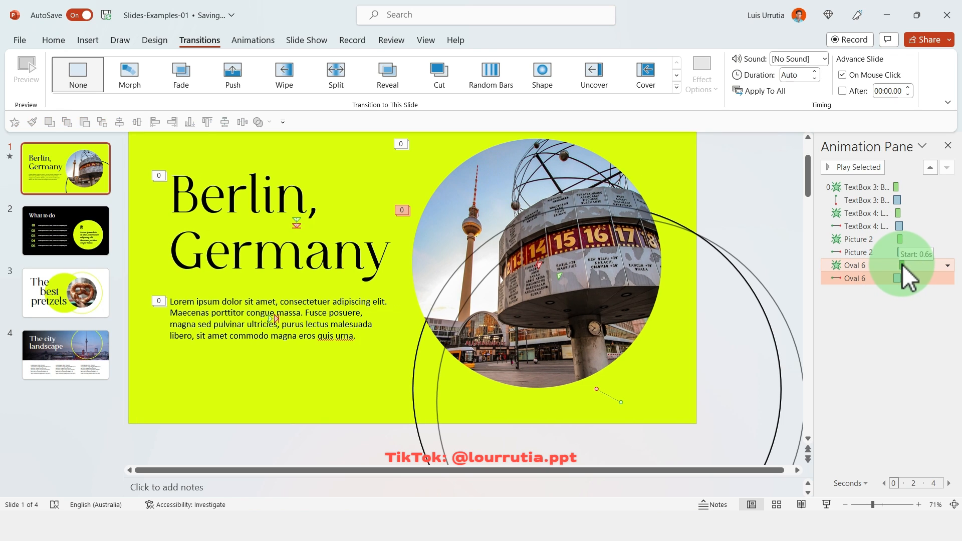
click(947, 265)
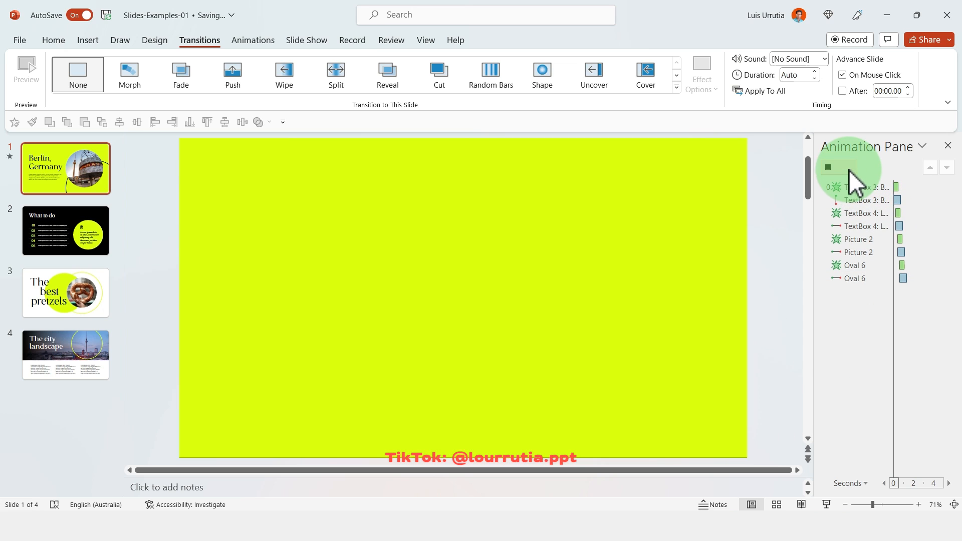
click(837, 167)
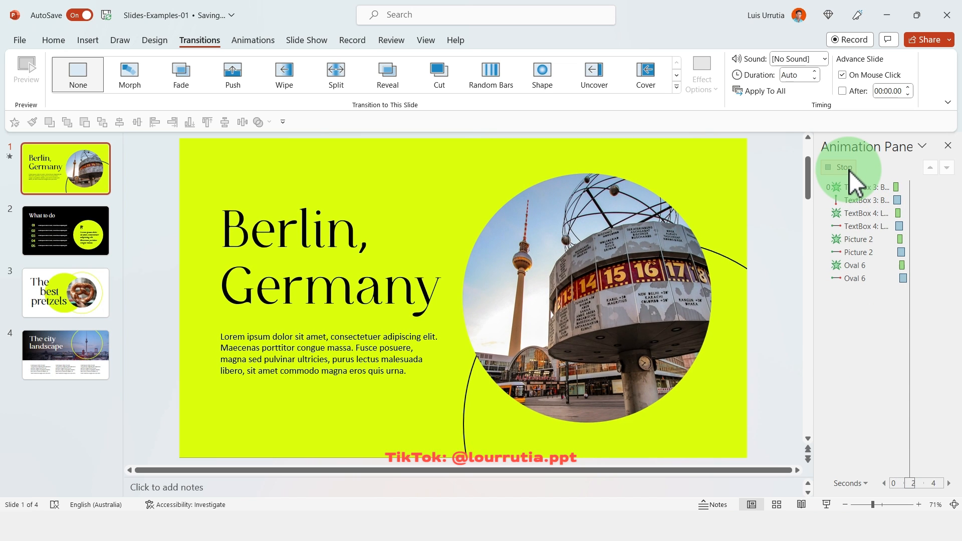
click(843, 167)
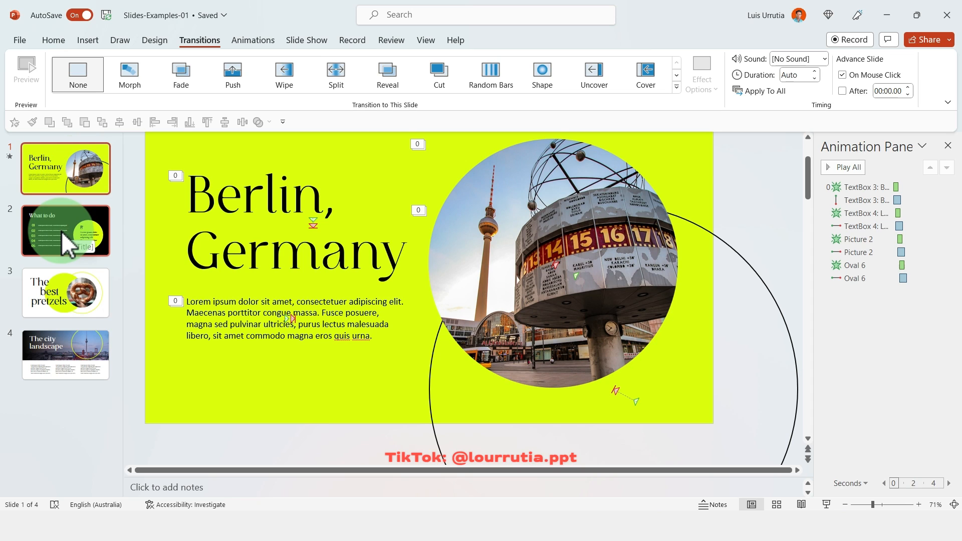
Step: Give the What to do title a Fade entrance set to Start With Previous
click(65, 230)
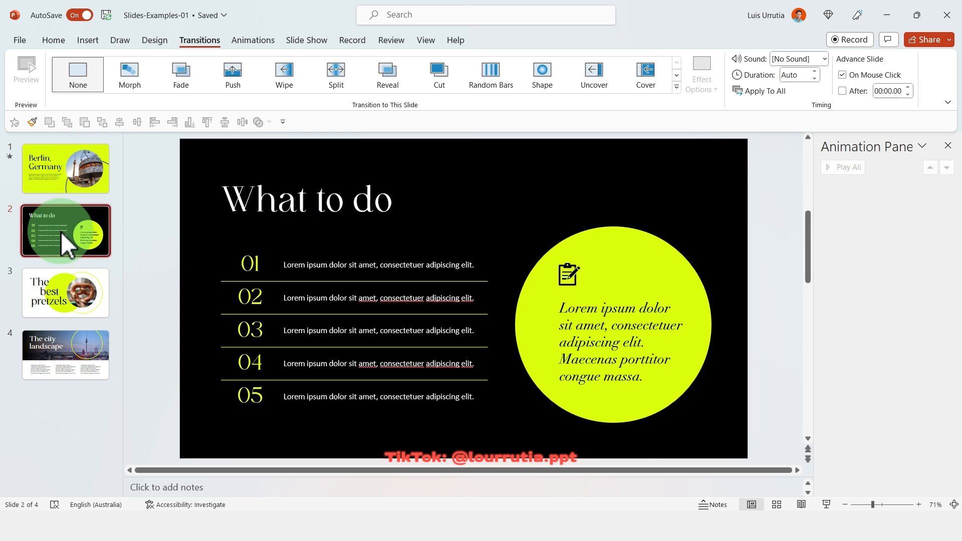
click(306, 200)
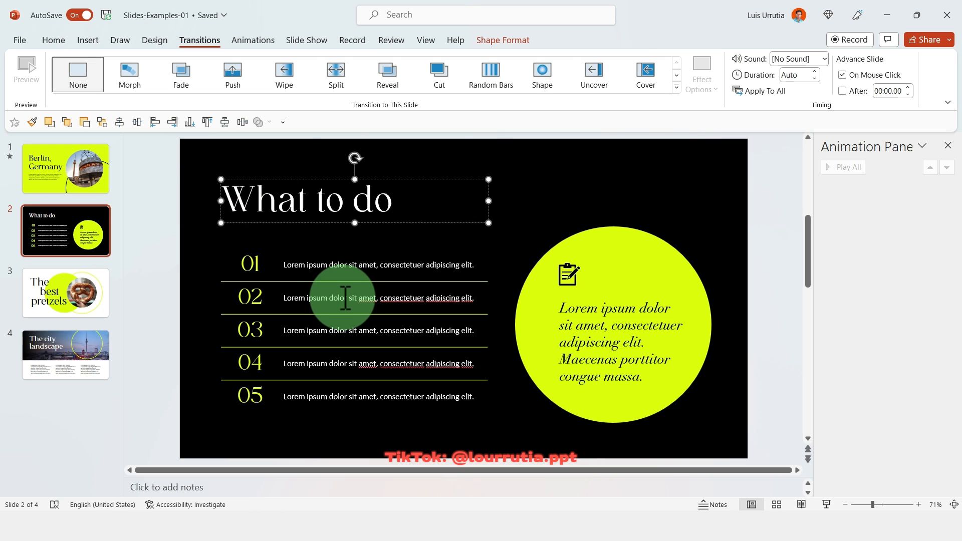
click(252, 40)
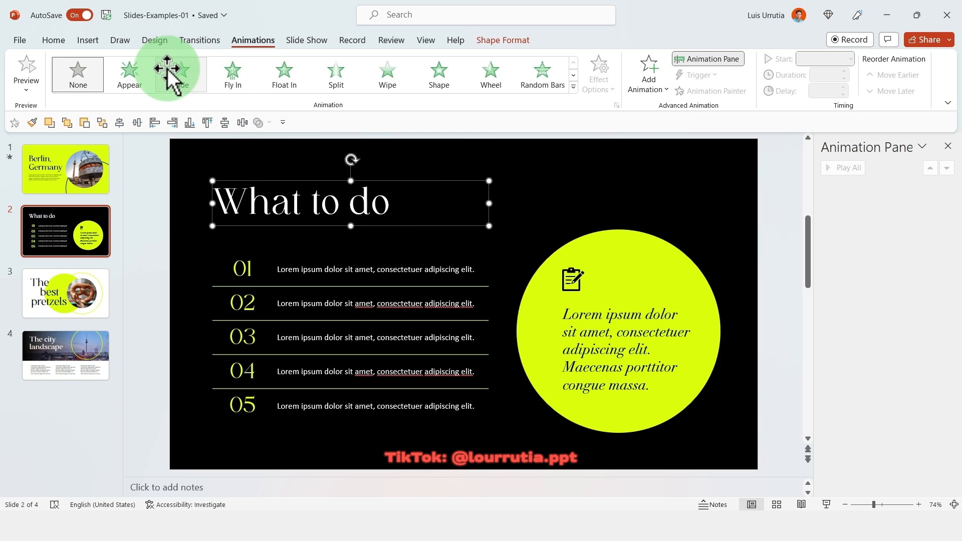
click(180, 73)
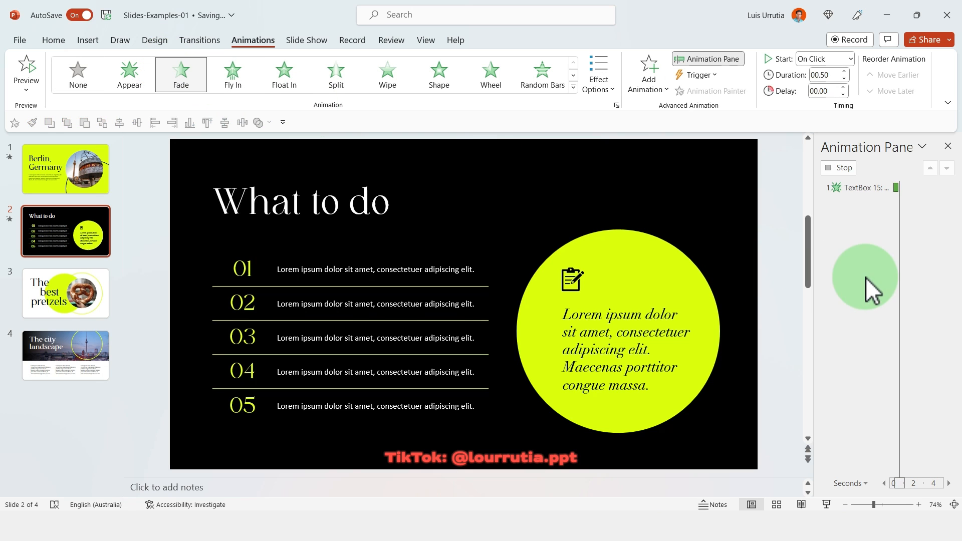
click(947, 188)
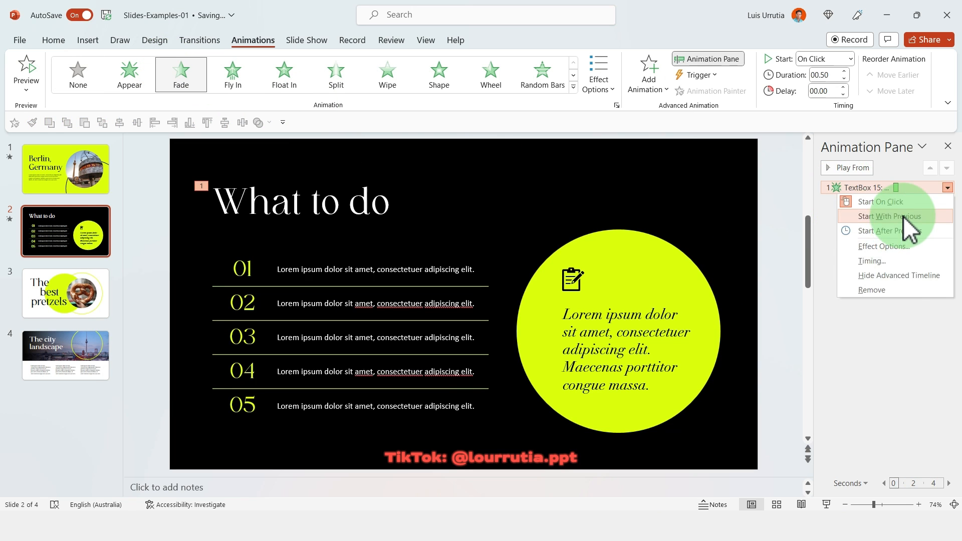
click(648, 72)
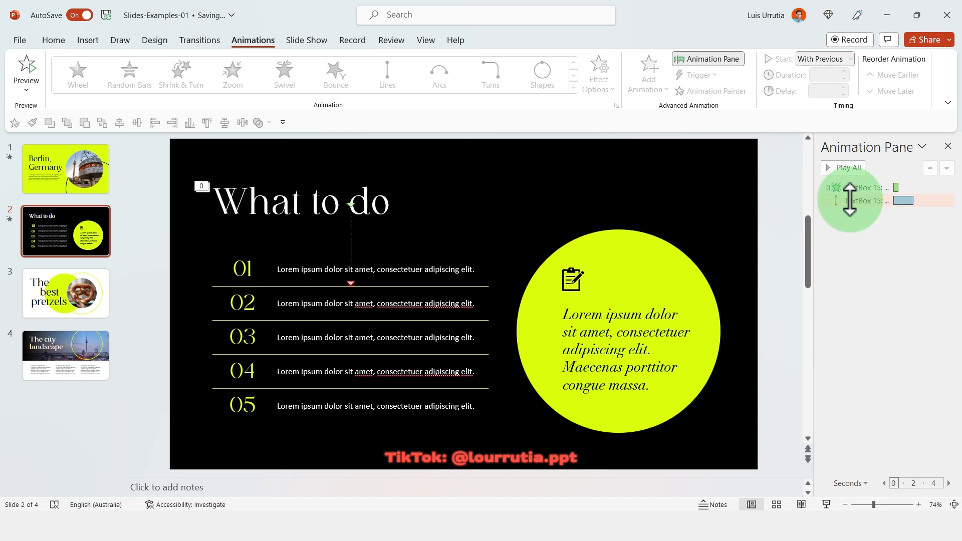
Step: Add a Lines motion path to the What to do title, shorten its end point, and preview
click(387, 74)
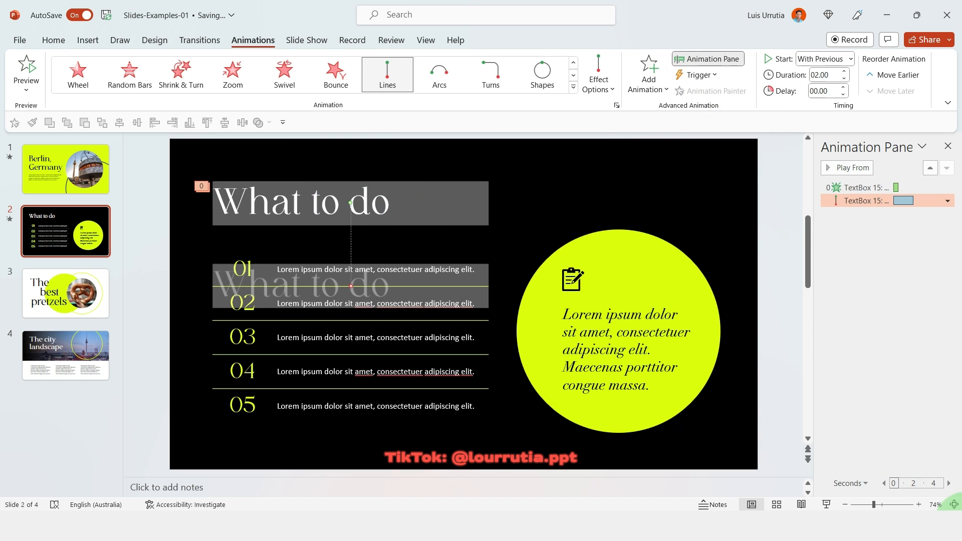
click(954, 504)
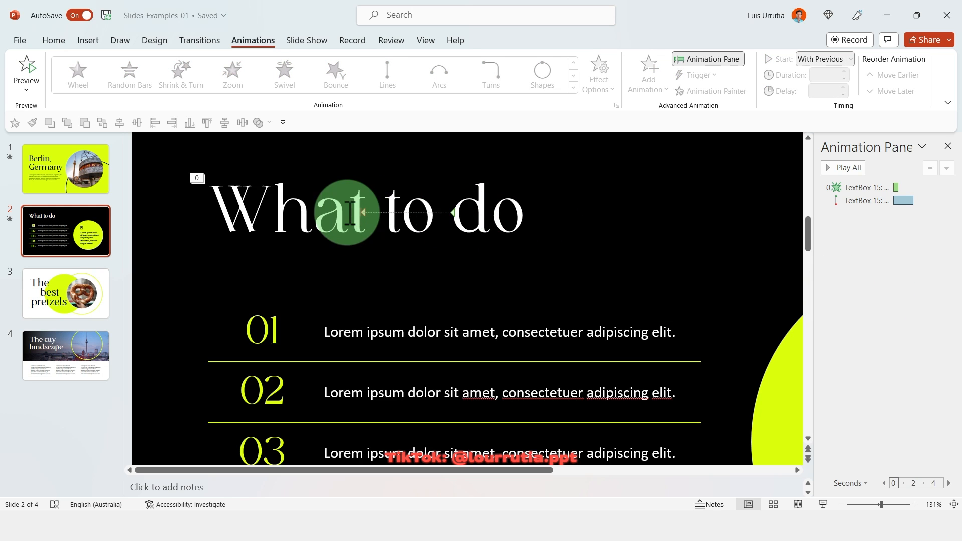
click(388, 74)
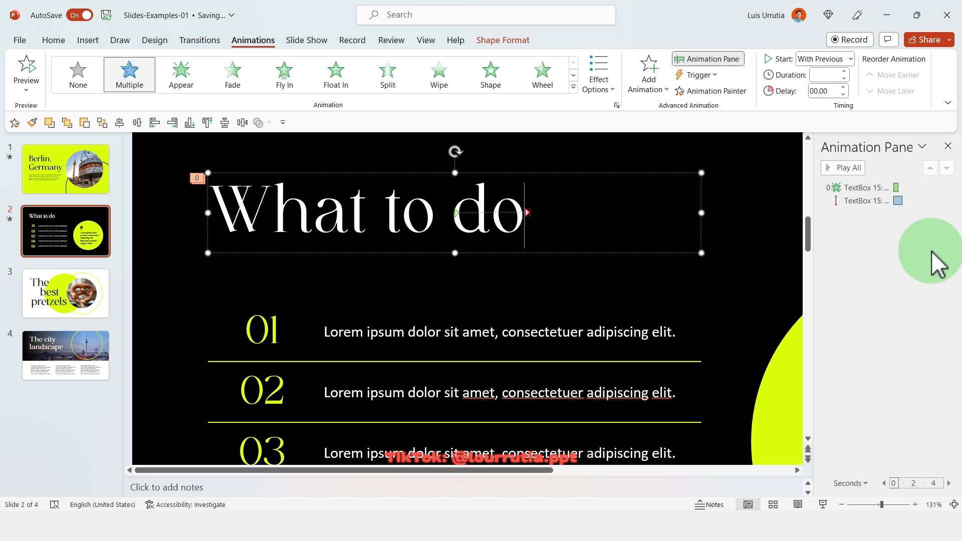
click(847, 168)
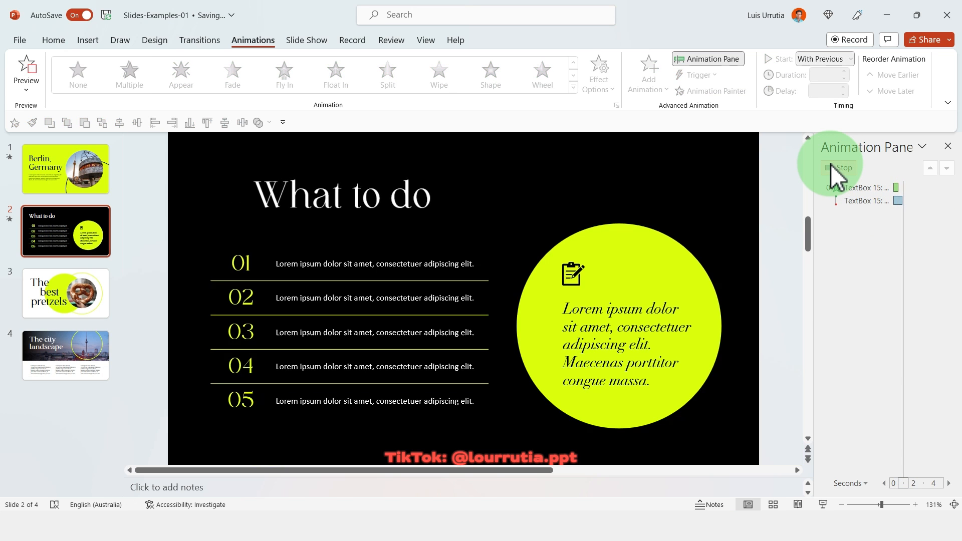
click(843, 167)
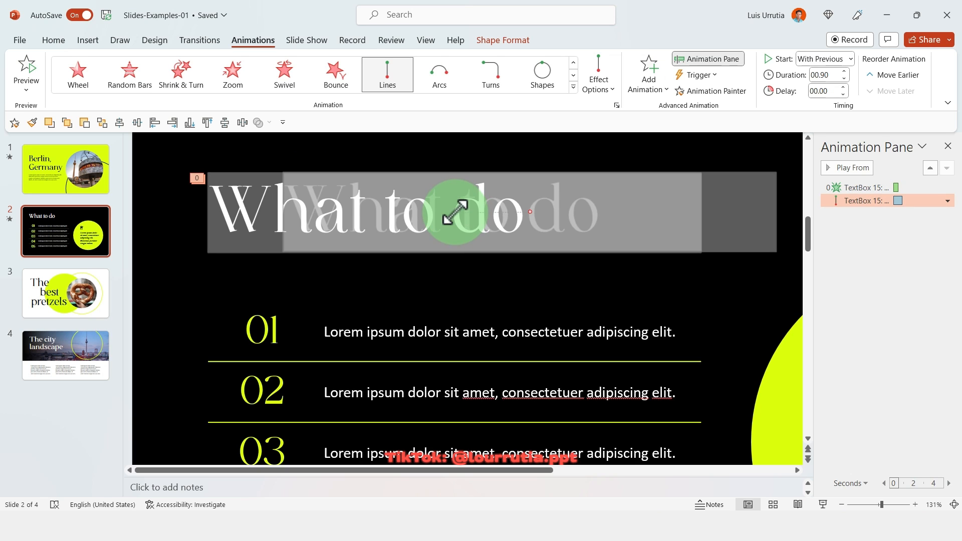
drag(454, 212, 537, 218)
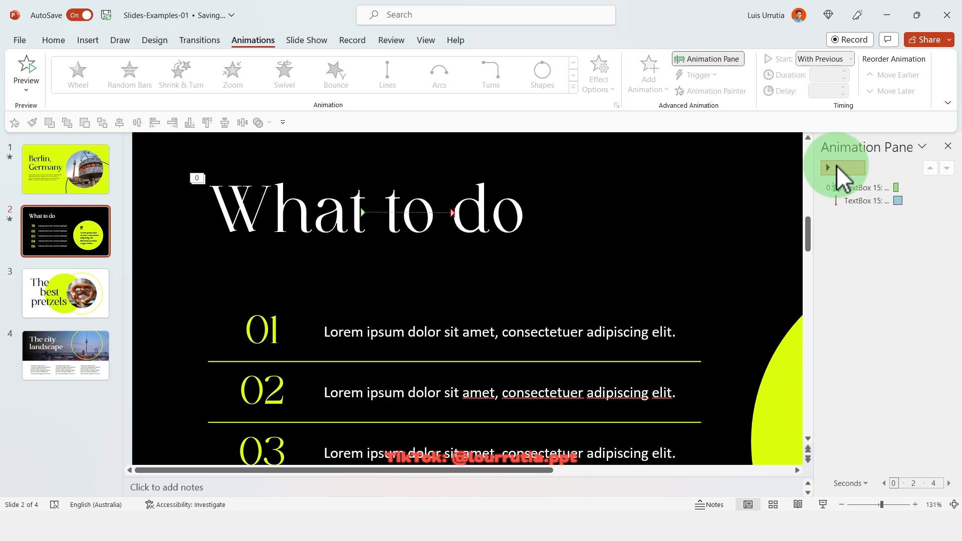
click(839, 167)
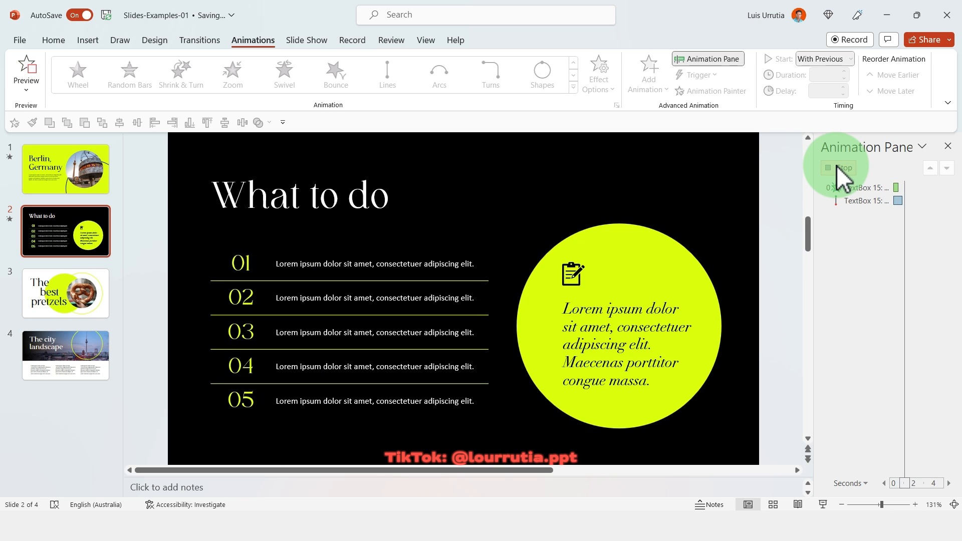
Step: Set the title motion path's Smooth end to 0.9 sec and preview the slide
right_click(865, 200)
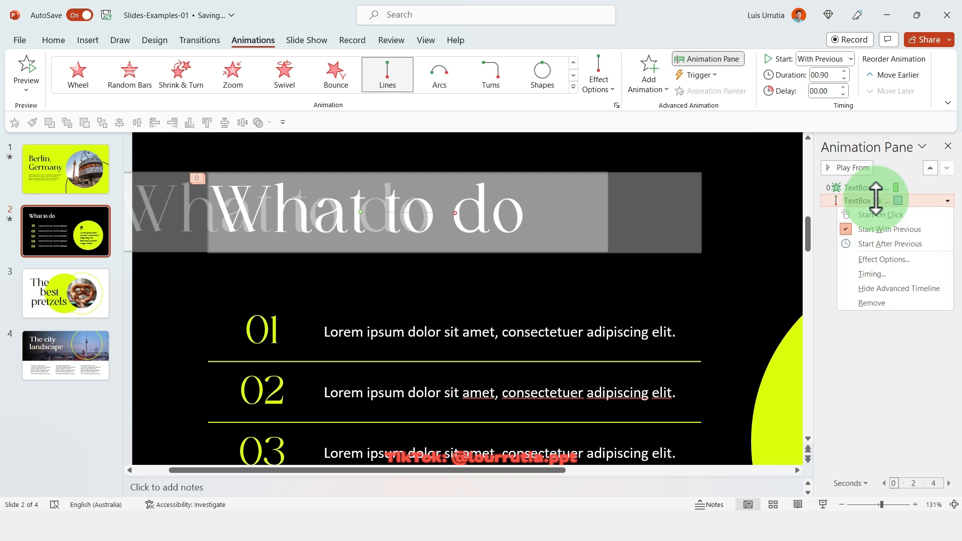
click(884, 259)
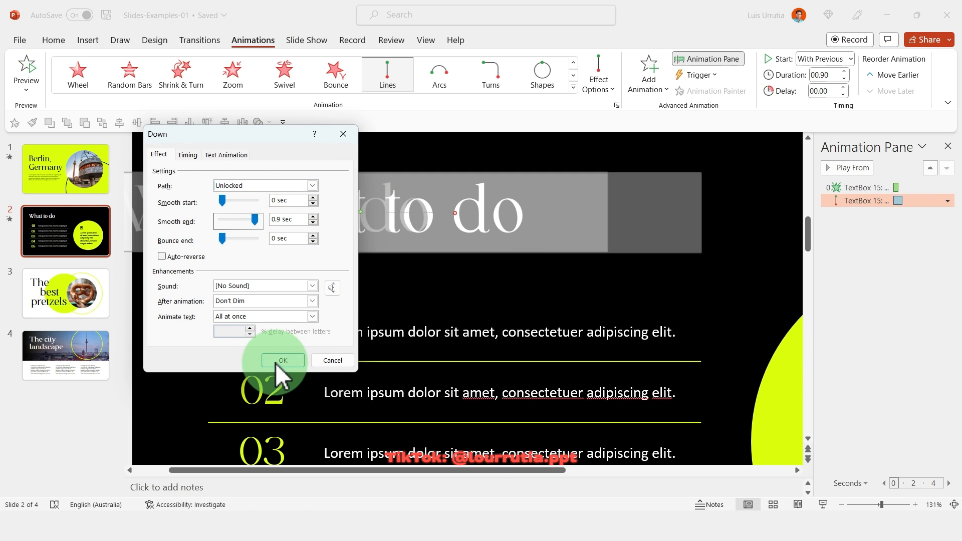
click(282, 360)
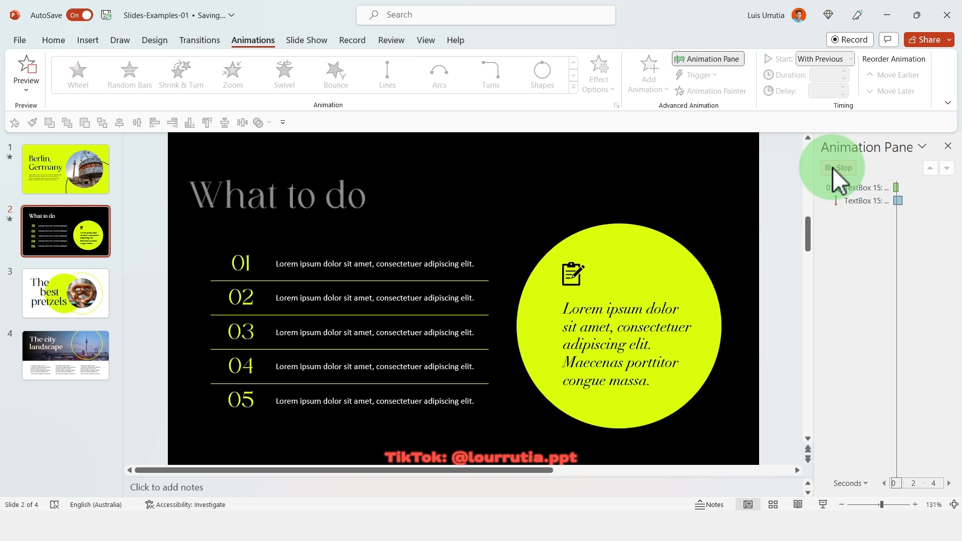
click(842, 168)
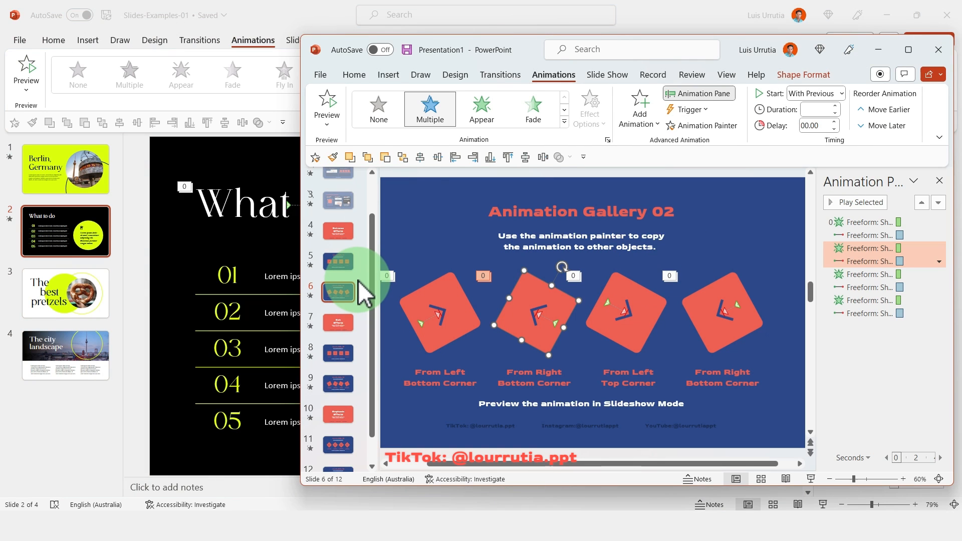
mouse_move(353, 291)
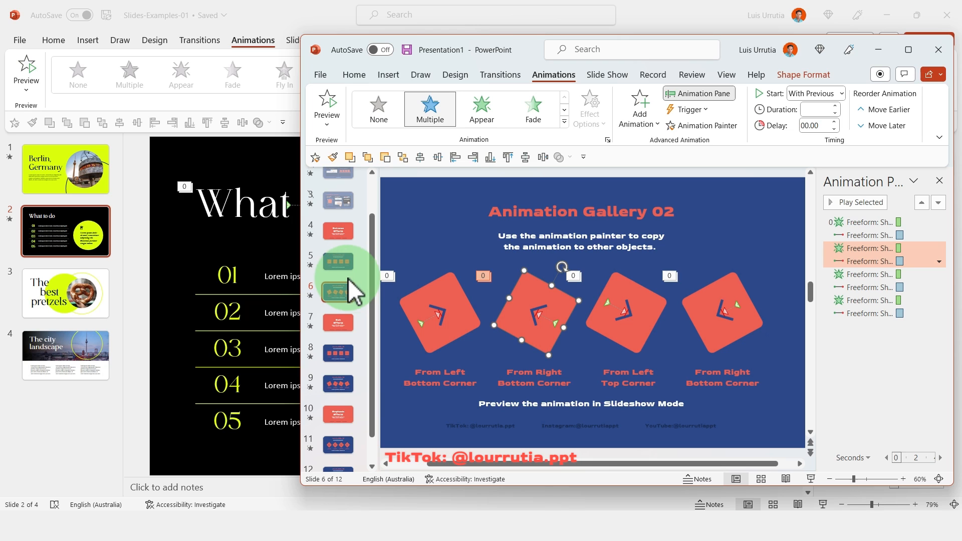
Step: Copy the From Left and From Left Bottom Corner gallery animations onto the table and oval
click(338, 261)
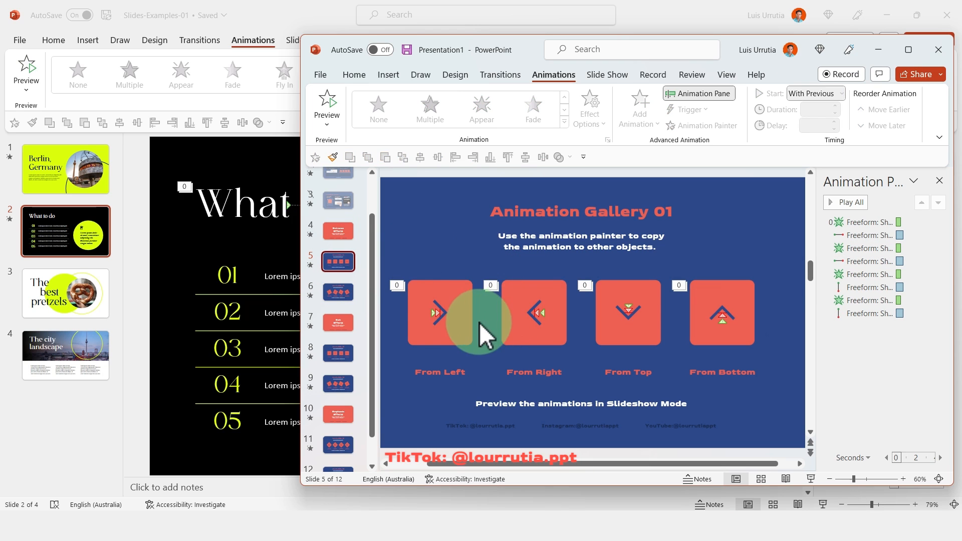
click(439, 313)
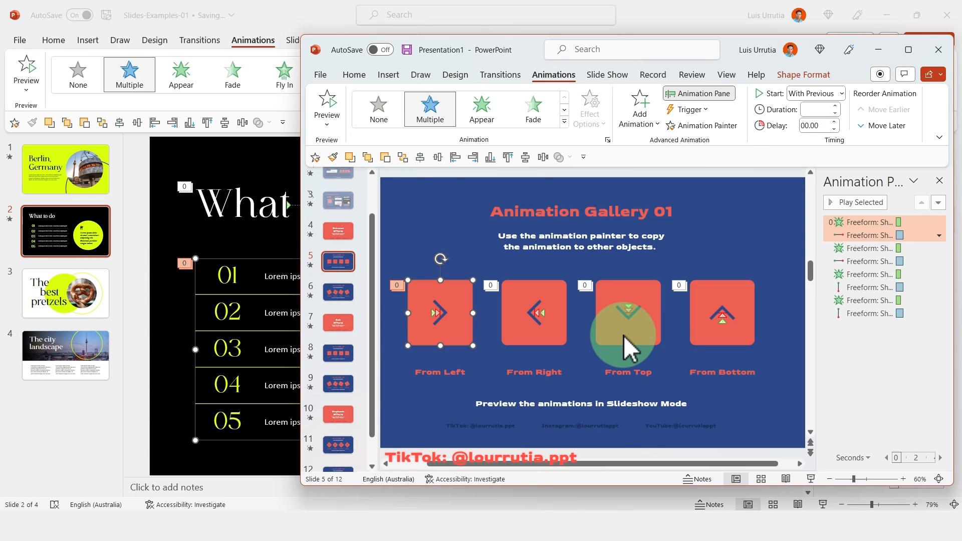
click(339, 292)
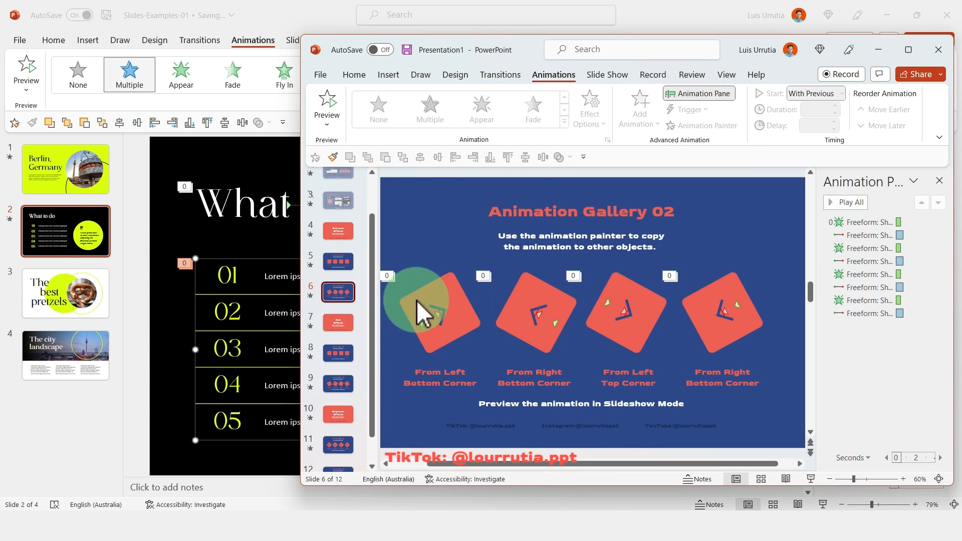
click(722, 313)
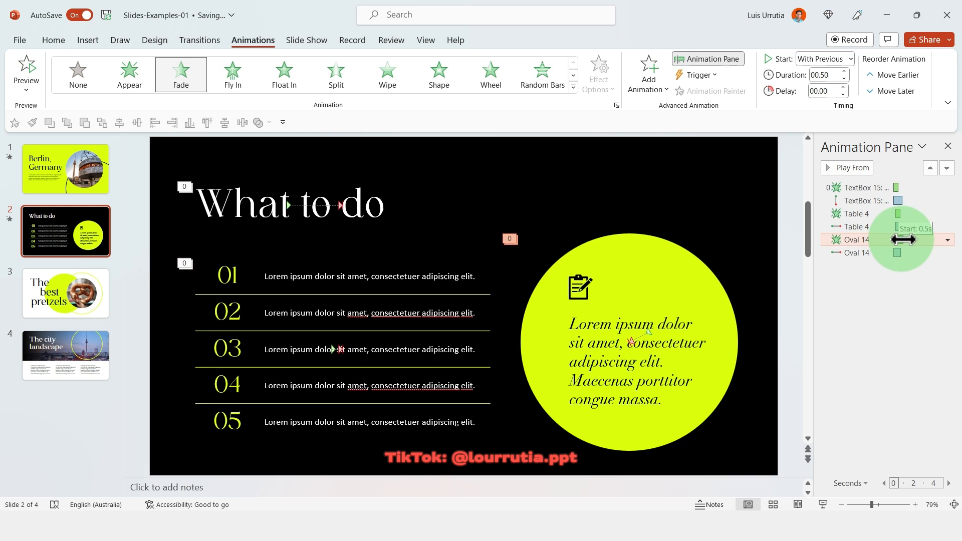
Step: Delay Oval 14's animation to 0.5 seconds and preview slide 2
click(947, 253)
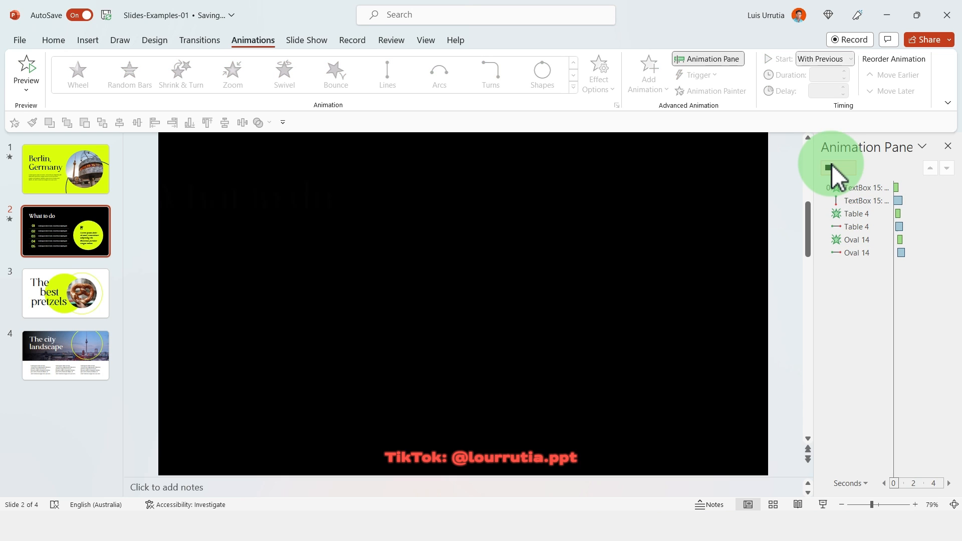
click(841, 169)
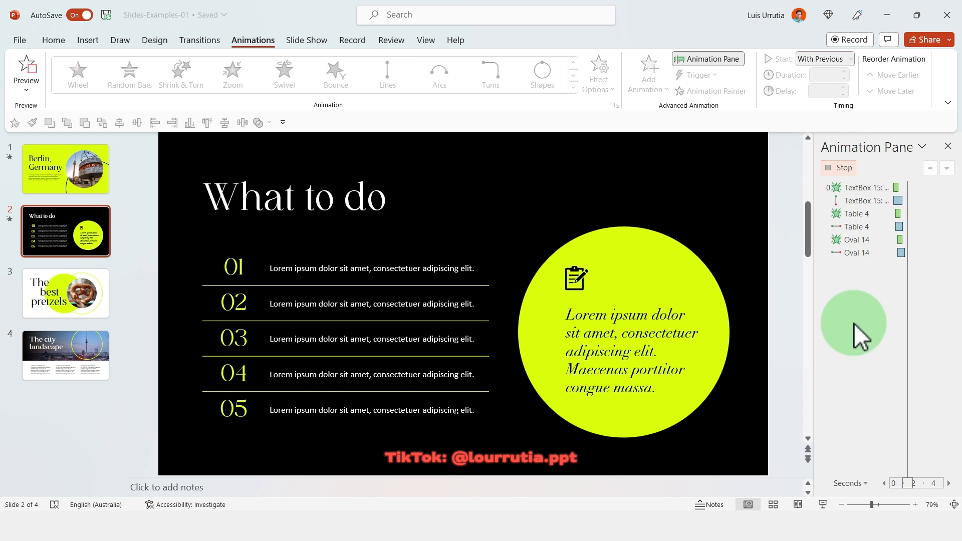
click(65, 293)
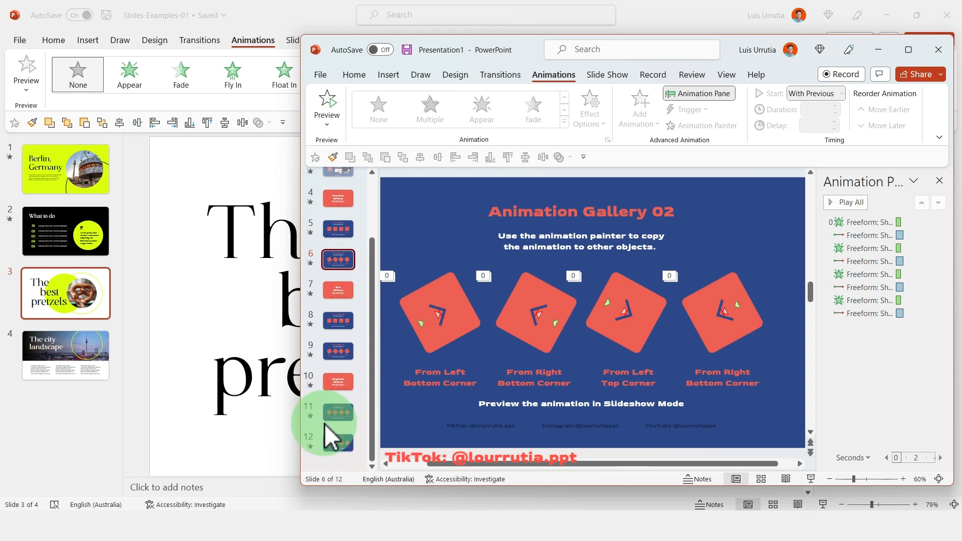
Step: Copy the 45° rotation animation onto the pretzel photo and set it to 15° Clockwise
click(338, 412)
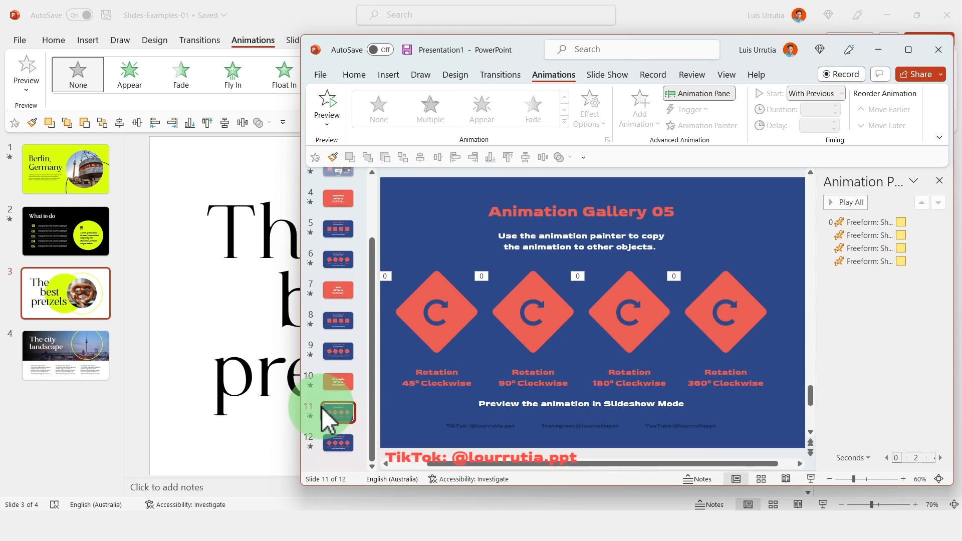
click(436, 313)
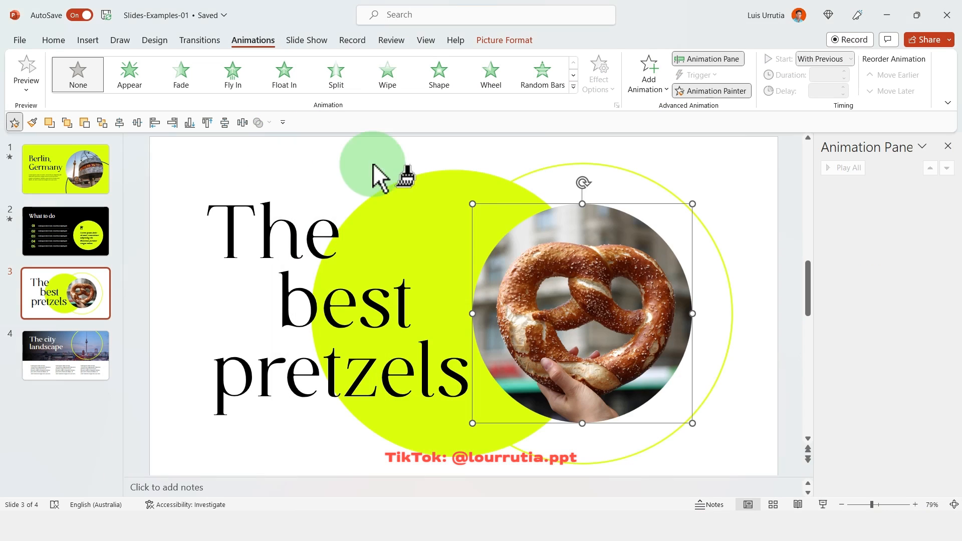
click(438, 73)
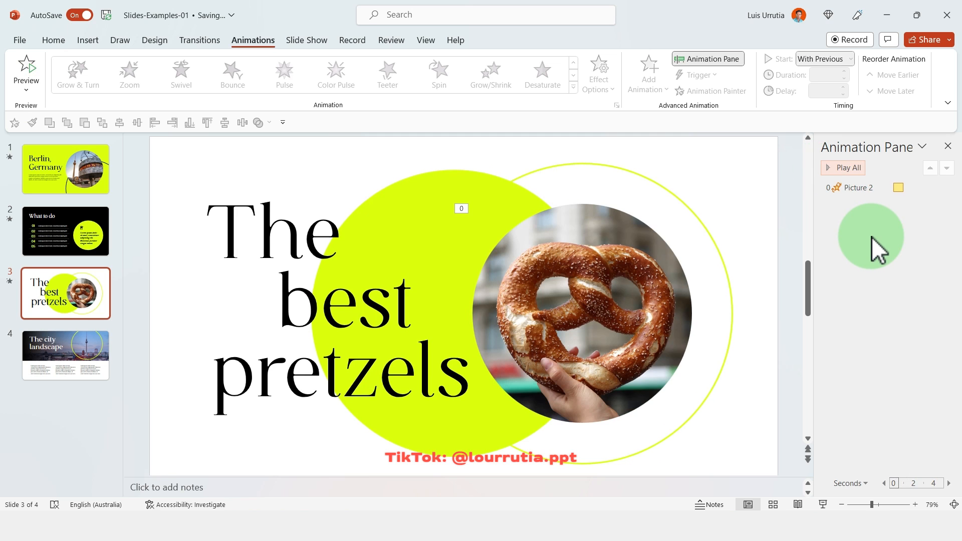
click(947, 188)
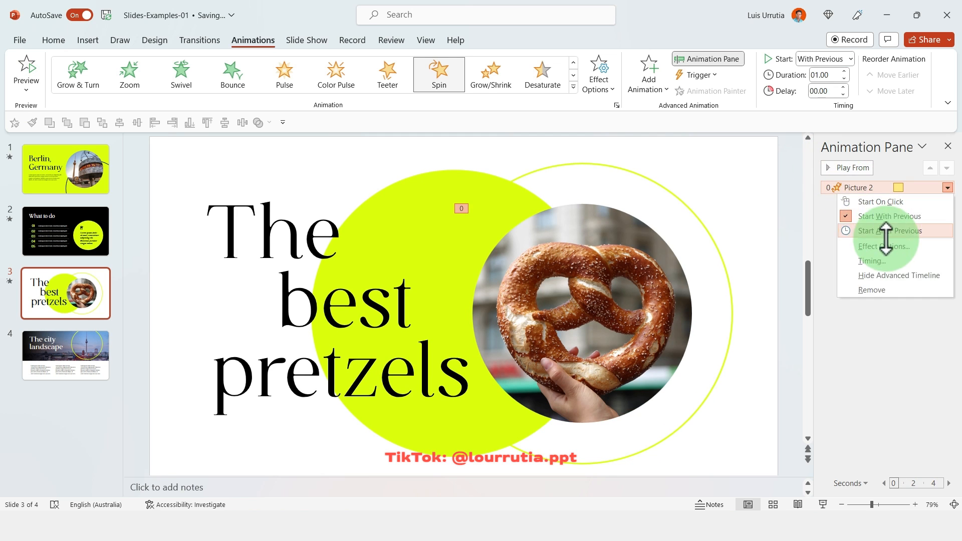
click(885, 246)
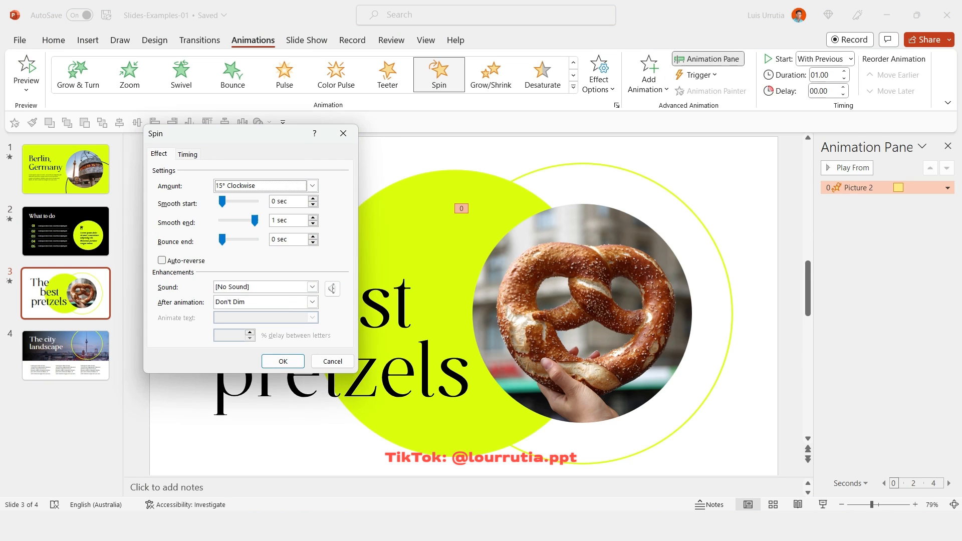
click(282, 361)
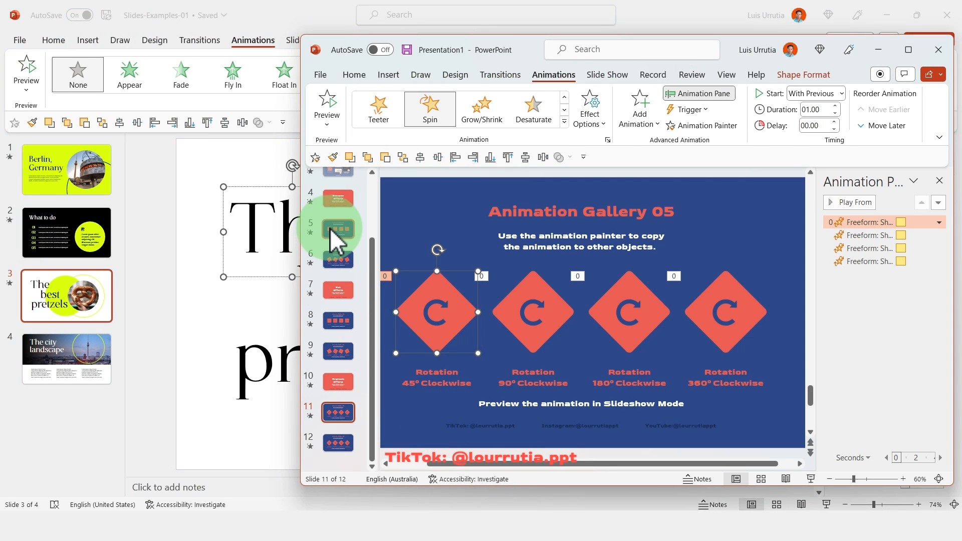
Step: Copy the From Bottom animation onto the title words and adjust when 'best' starts
click(337, 229)
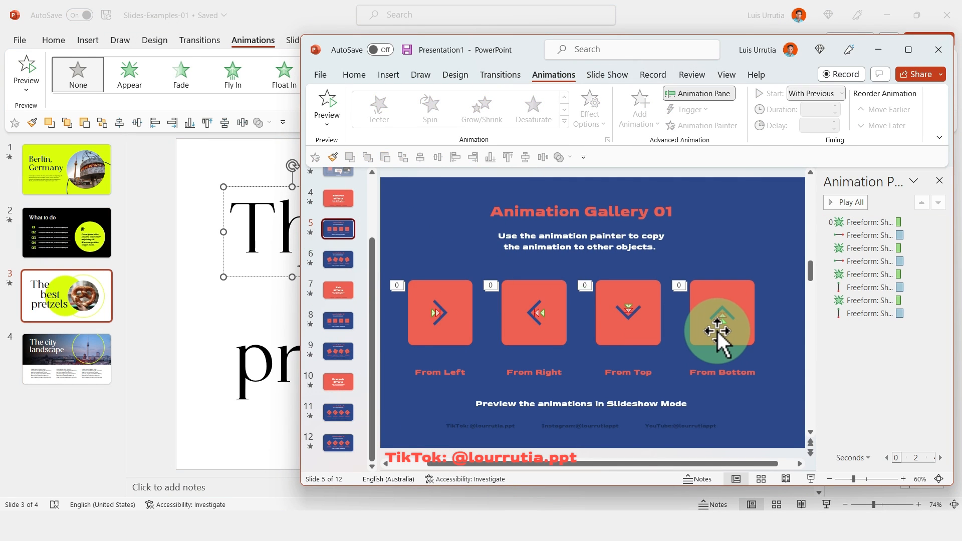
click(722, 313)
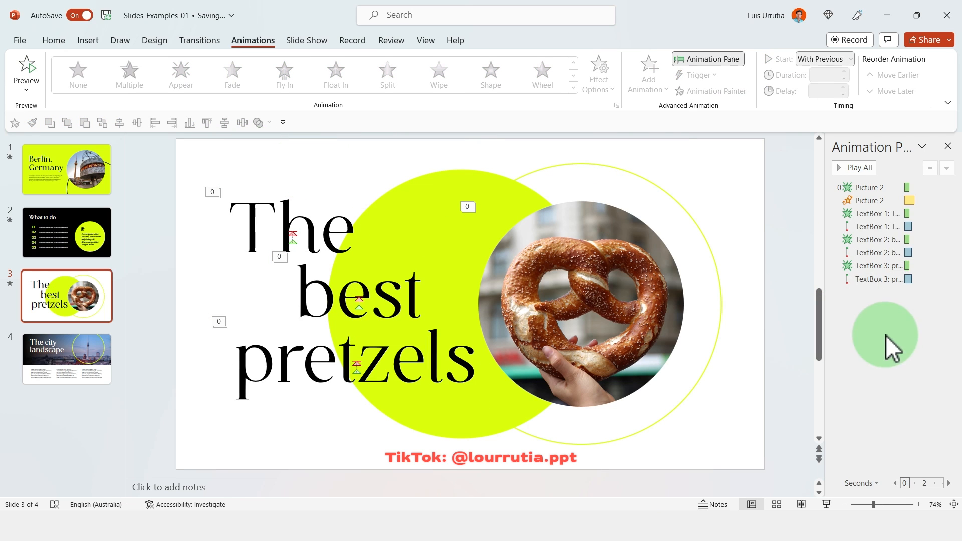
click(875, 239)
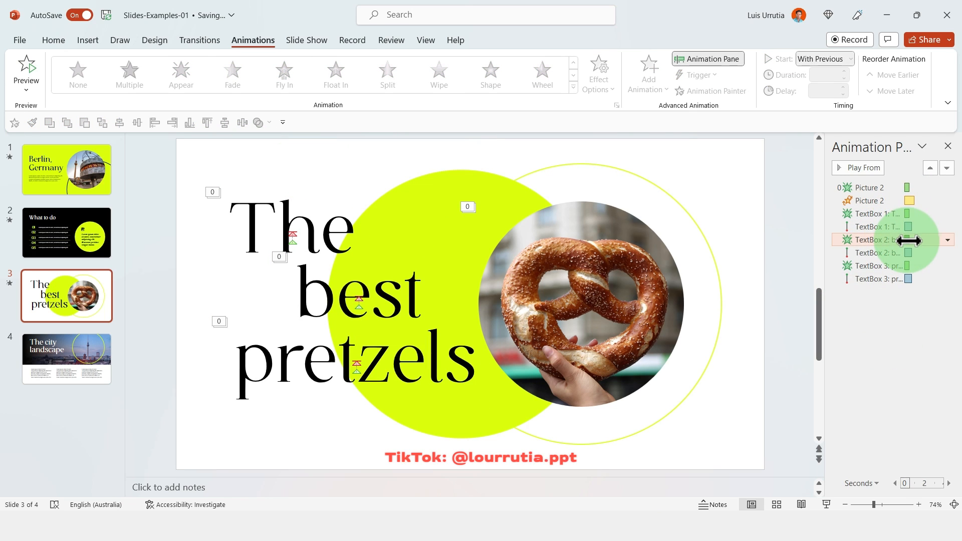
click(181, 74)
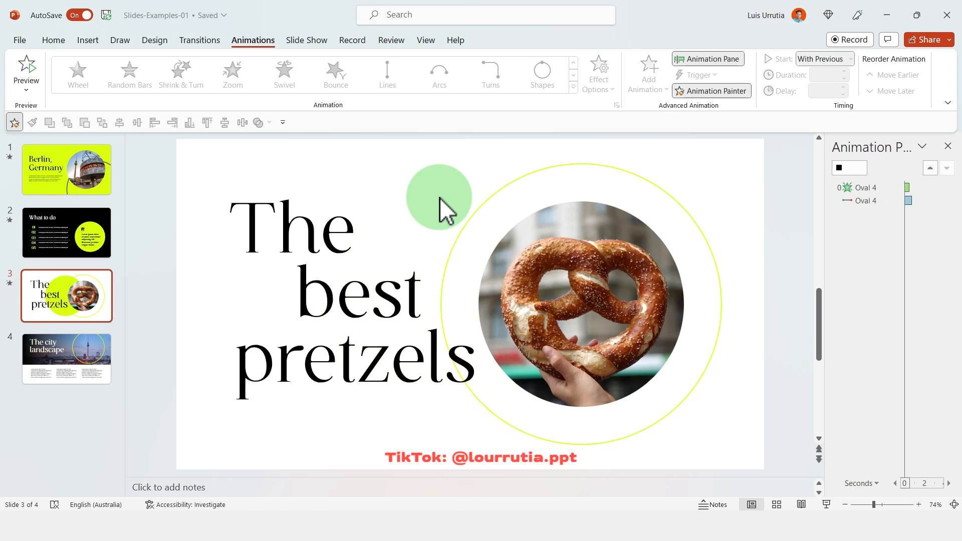
Step: Apply the copied animation to the large yellow circle and preview the slide
click(439, 197)
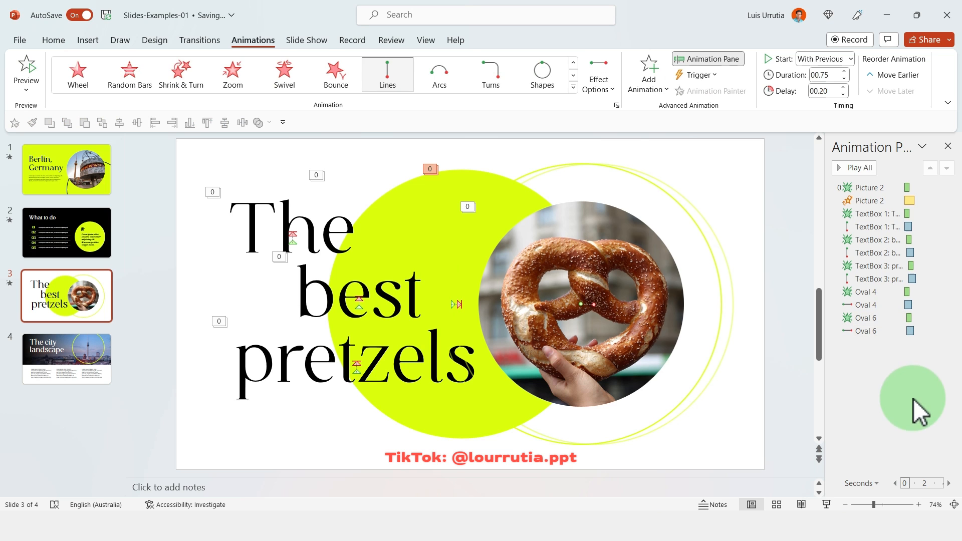
click(854, 168)
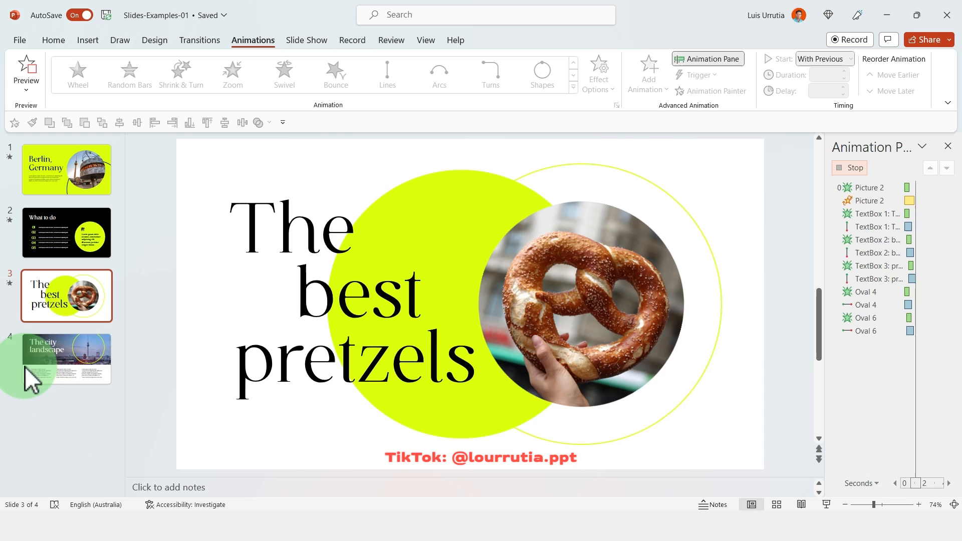
click(66, 358)
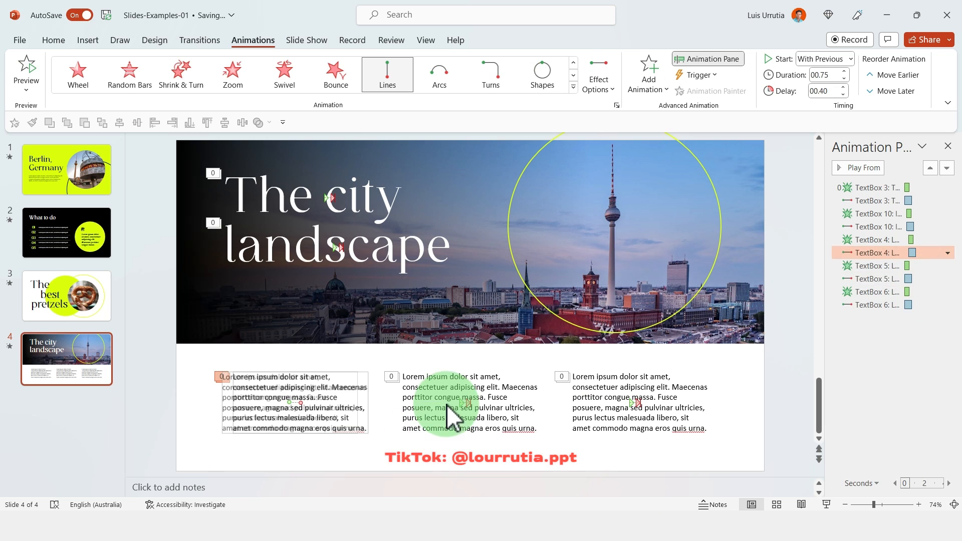
Step: Animate slide 4's elements, starting with the middle text column
click(470, 401)
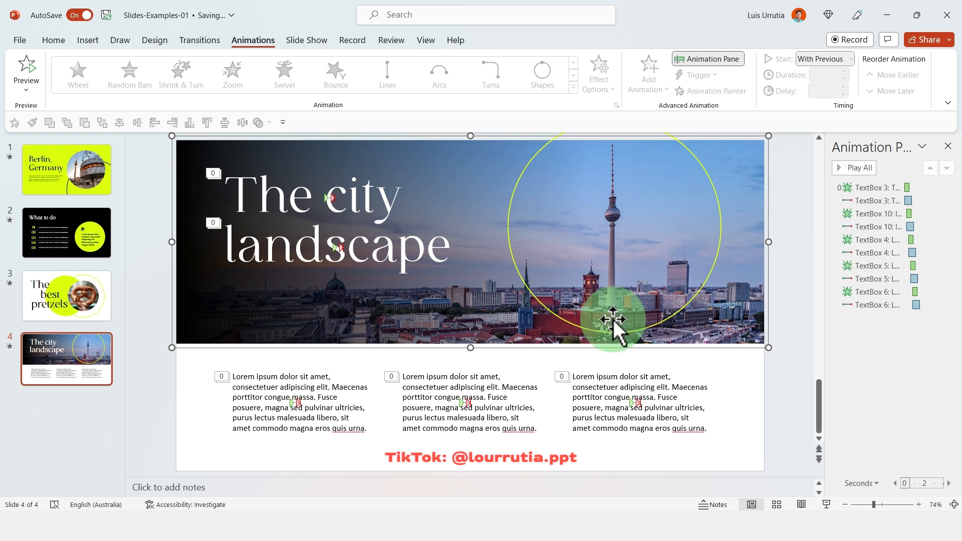
drag(613, 319, 433, 316)
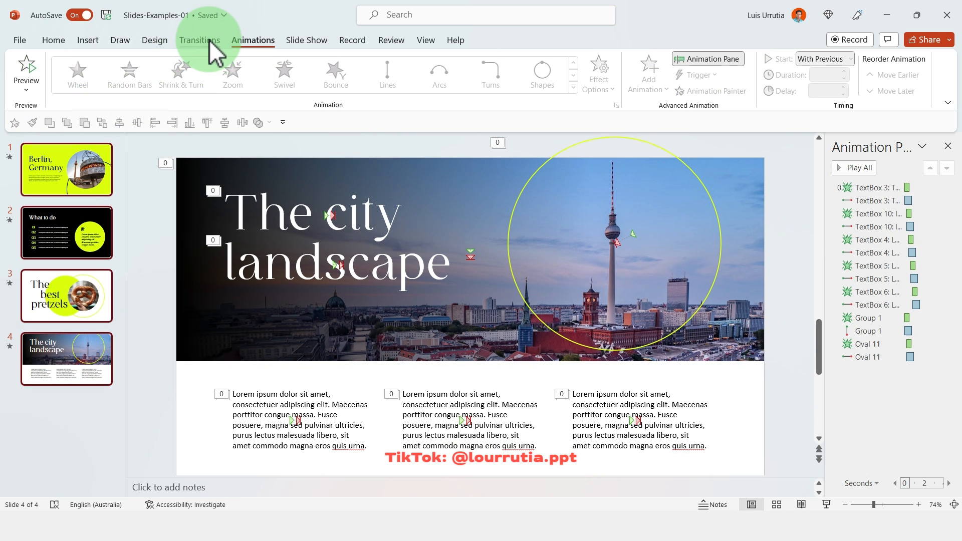
Step: Open the Transitions options for the four-slide Berlin deck
click(199, 40)
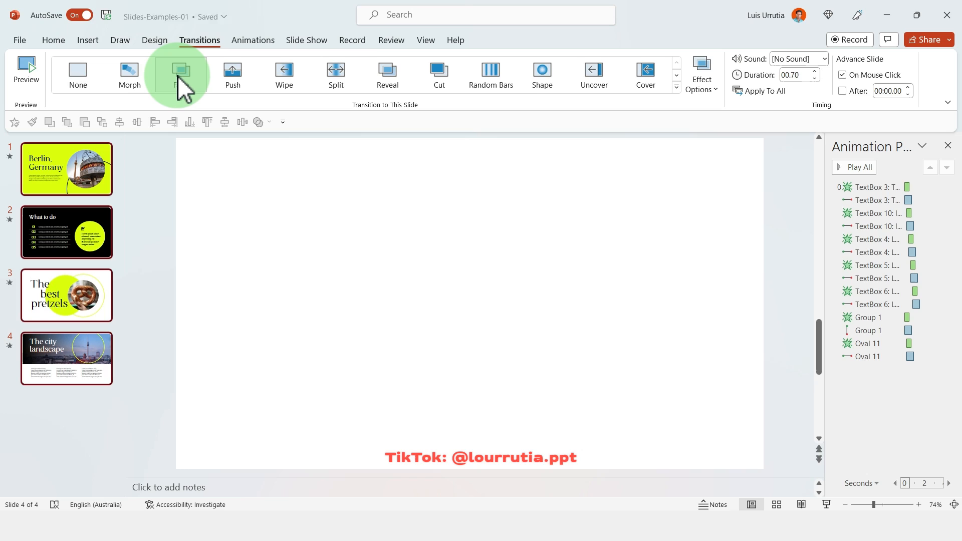